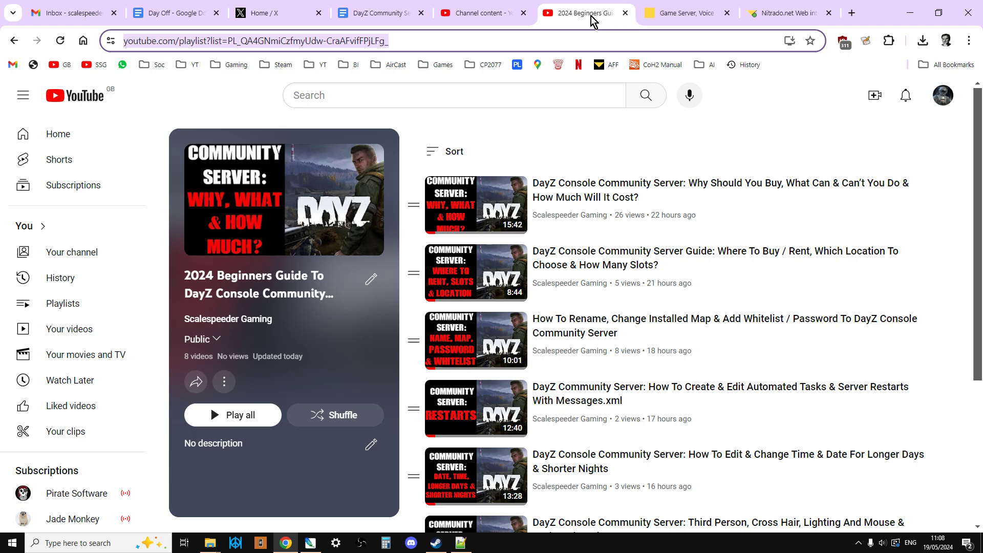
Switch to the Nitrado tab and scroll through the DayZ Xbox server's status, usage charts and ports.
{"action": "scroll", "scroll_direction": "down", "scroll_amount": 3}
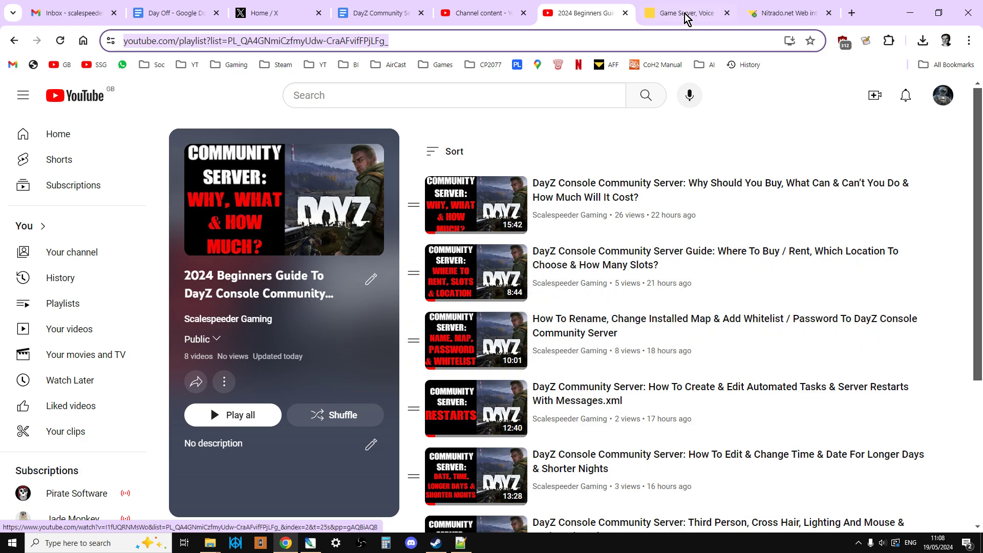
{"action": "left_click", "coordinate": [680, 12]}
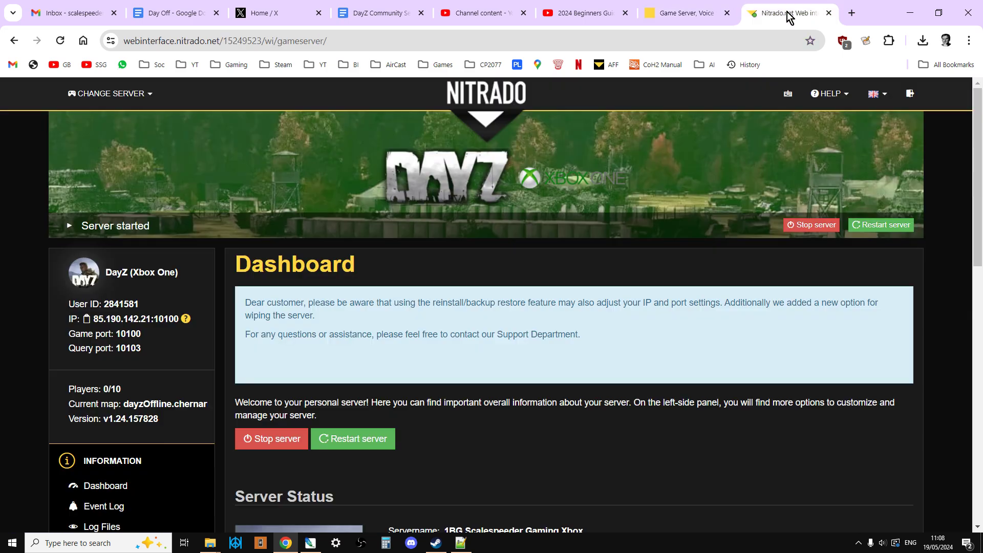
{"action": "scroll", "scroll_direction": "down", "scroll_amount": 3}
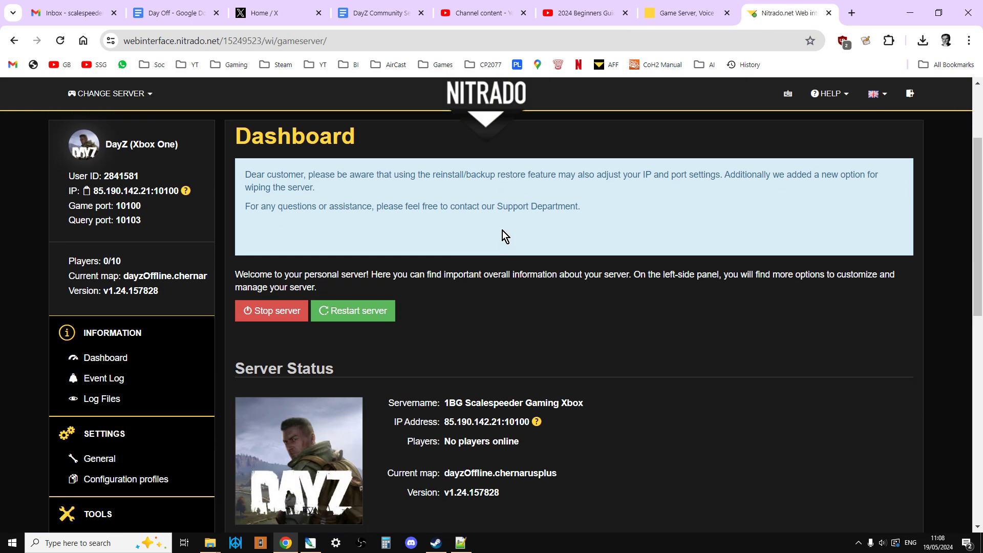
{"action": "scroll", "scroll_direction": "down", "scroll_amount": 3}
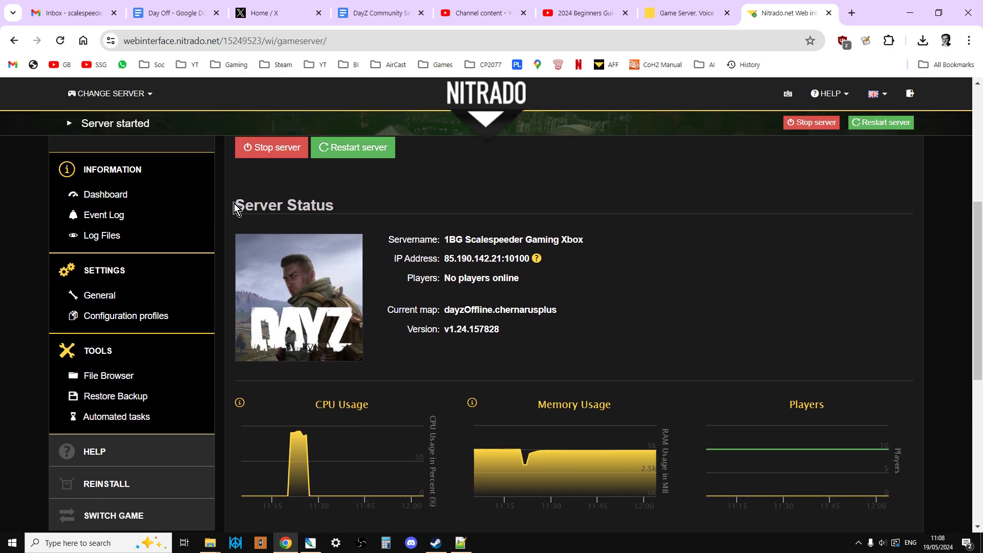
{"action": "scroll", "scroll_direction": "down", "scroll_amount": 3}
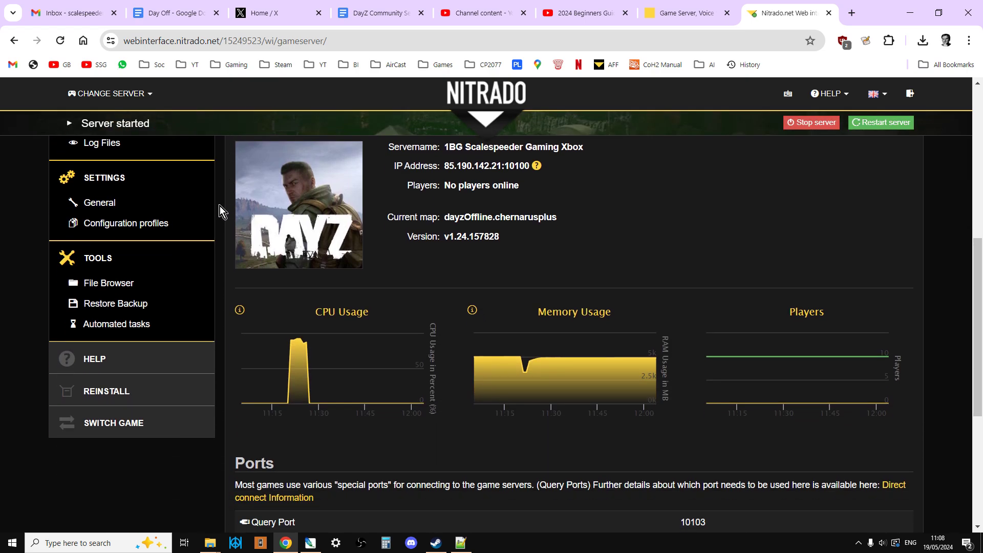
{"action": "mouse_move", "coordinate": [108, 283]}
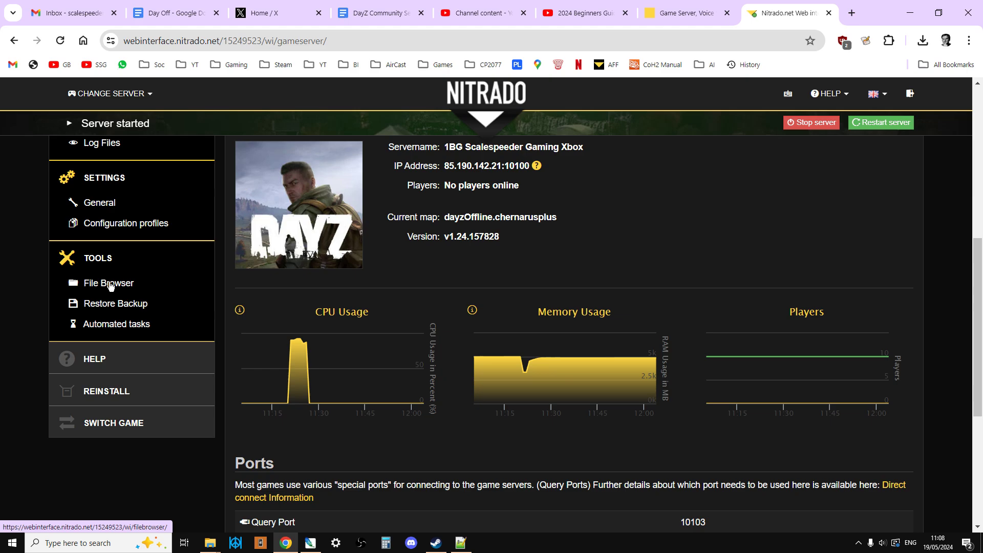
In the File Browser, navigate to dayzxb_missions > dayzOffline.chernarusplus > db.
{"action": "left_click", "coordinate": [108, 283]}
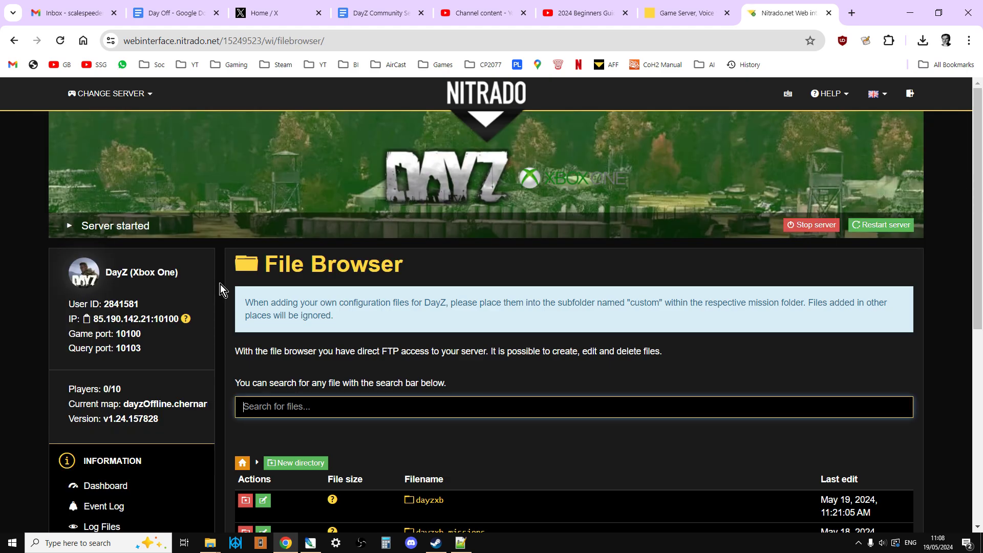
{"action": "scroll", "scroll_direction": "down", "scroll_amount": 3}
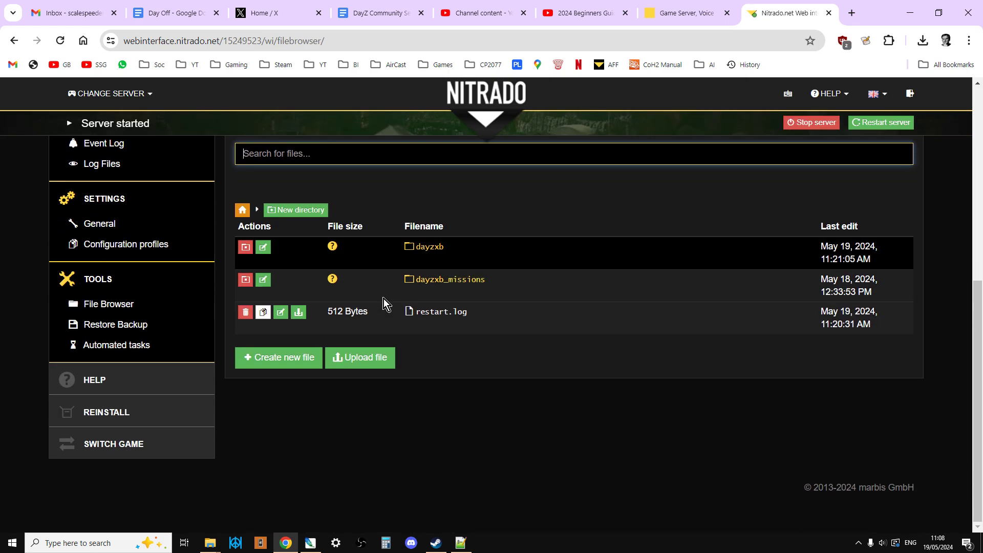
{"action": "mouse_move", "coordinate": [448, 280]}
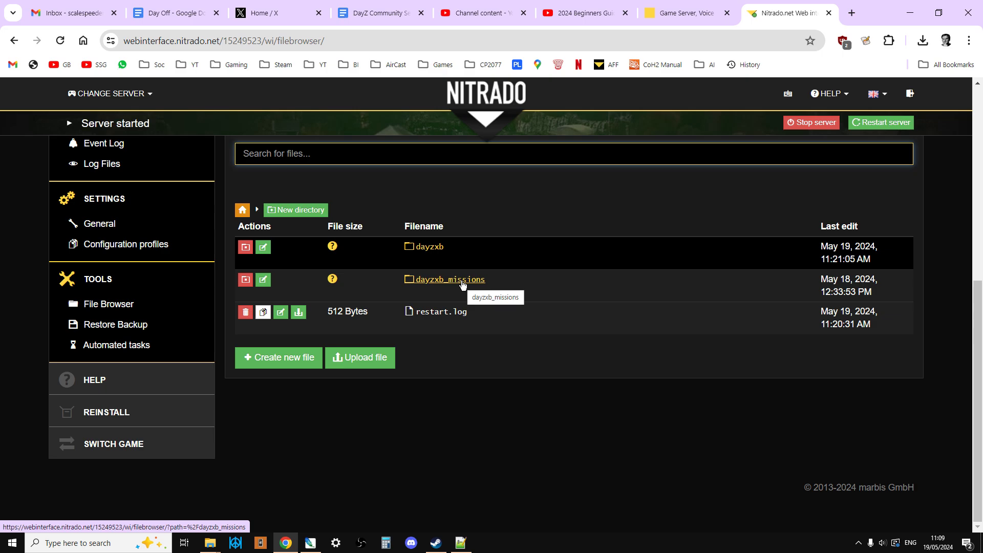
{"action": "left_click", "coordinate": [449, 279]}
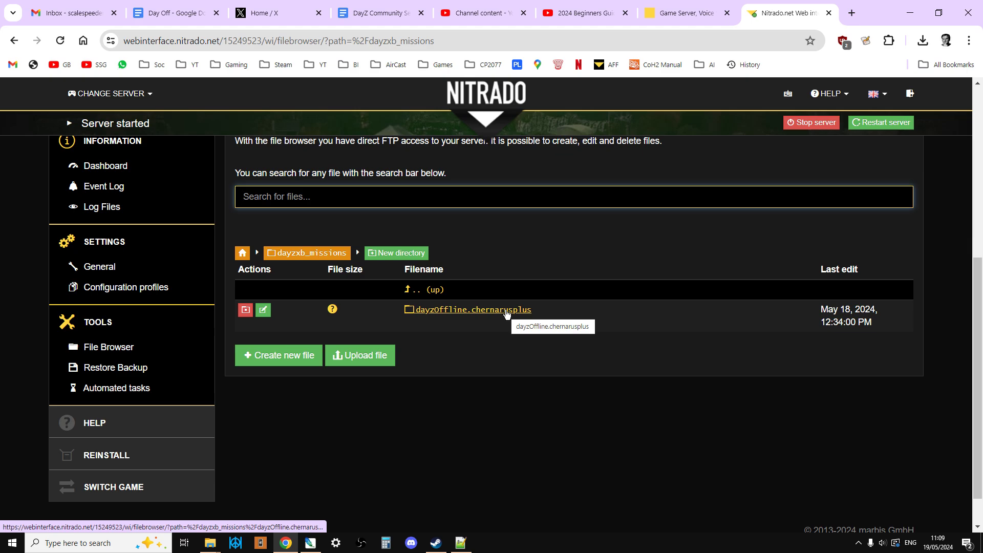
{"action": "mouse_move", "coordinate": [514, 310]}
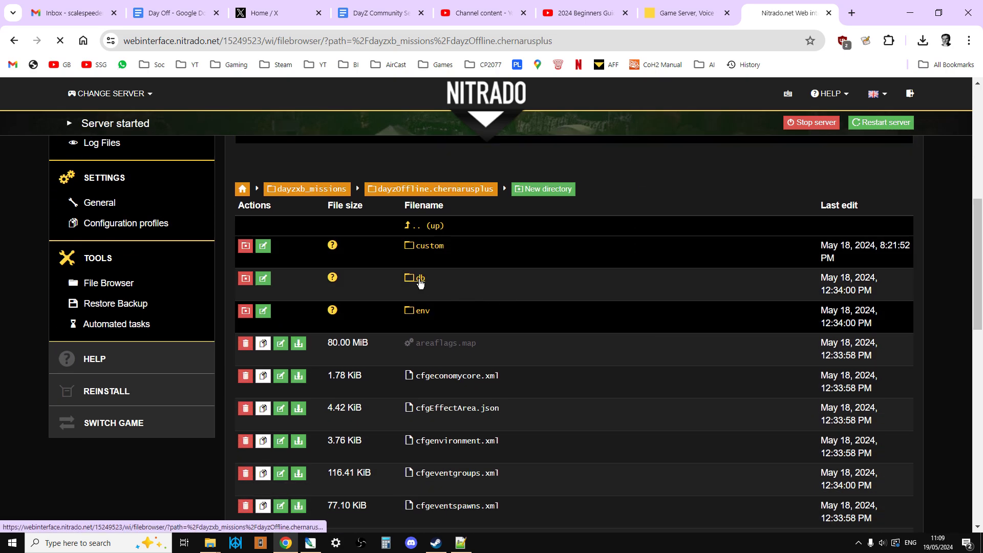
{"action": "left_click", "coordinate": [416, 278]}
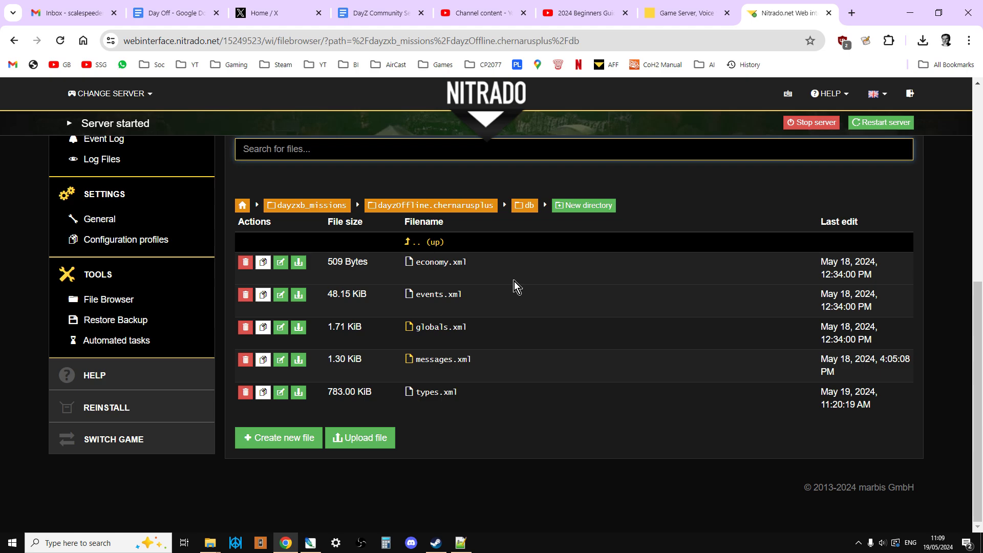
{"action": "mouse_move", "coordinate": [449, 327]}
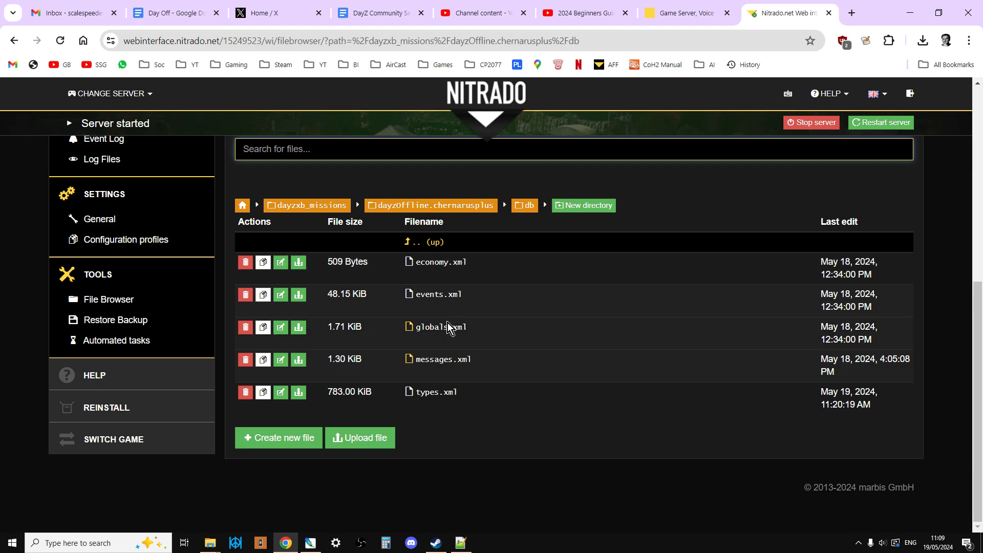
Open globals.xml in the file editor and change IdleModeCountdown from 60 to 600.
{"action": "left_click", "coordinate": [438, 327]}
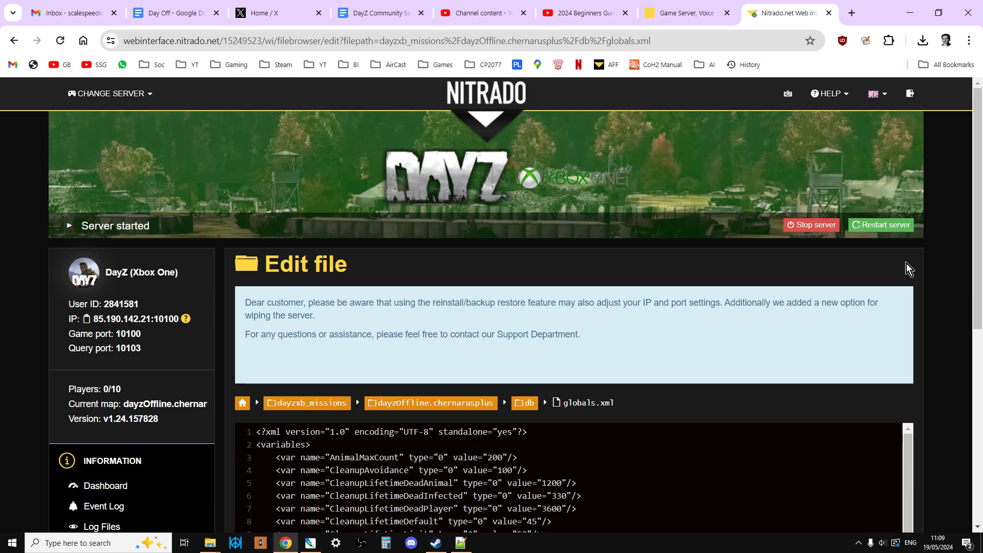
{"action": "scroll", "scroll_direction": "down", "scroll_amount": 3}
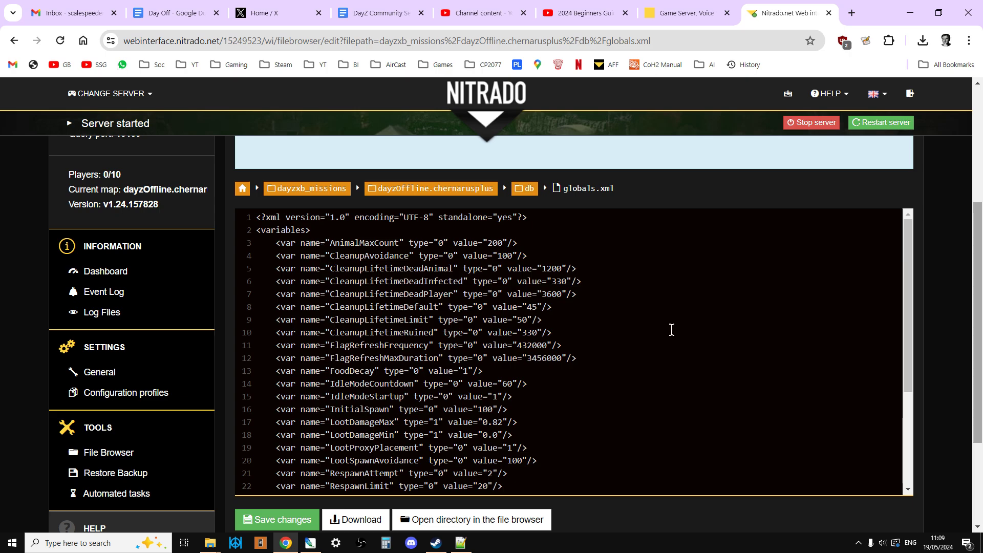
{"action": "scroll", "scroll_direction": "down", "scroll_amount": 3}
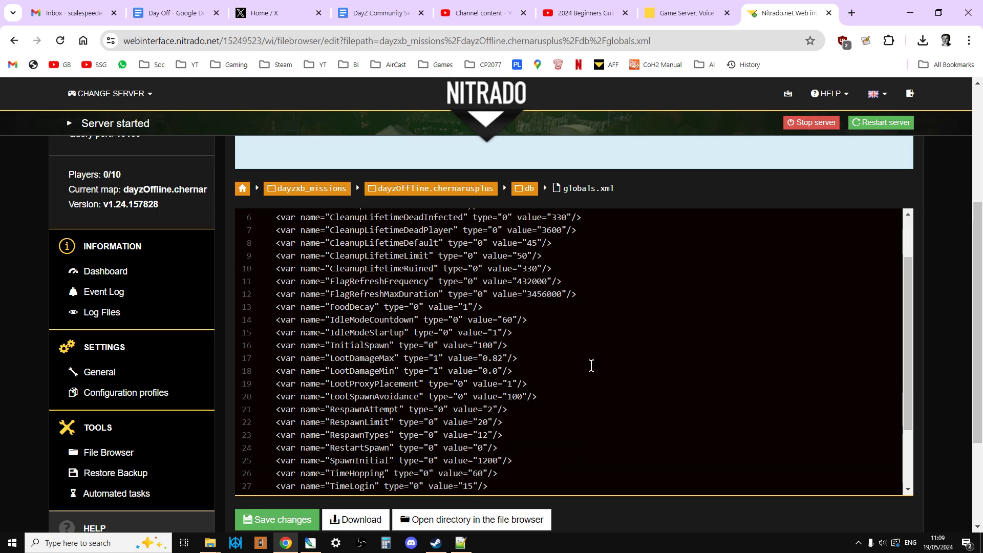
{"action": "left_click_drag", "start_coordinate": [427, 320], "coordinate": [528, 320]}
{"action": "type", "text": "0"}
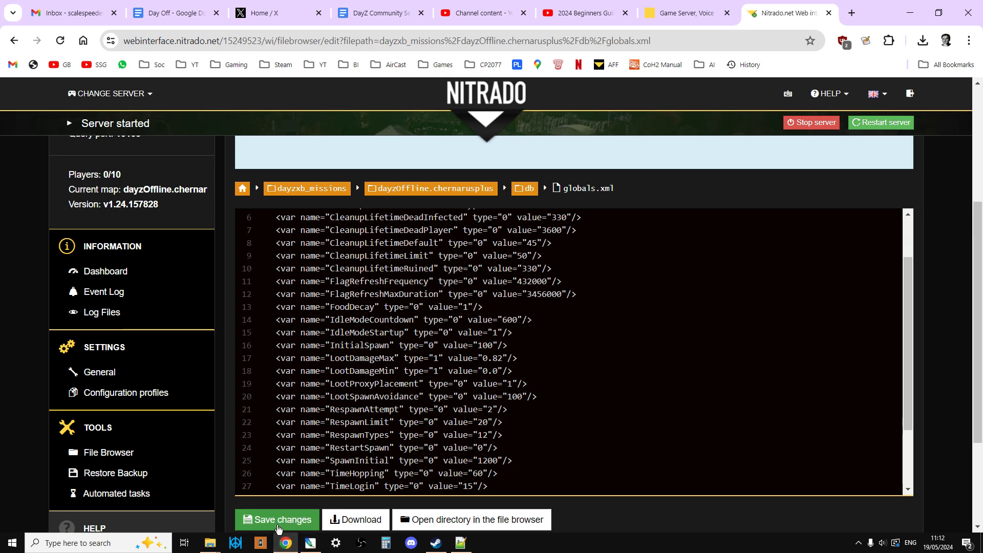
{"action": "mouse_move", "coordinate": [886, 132]}
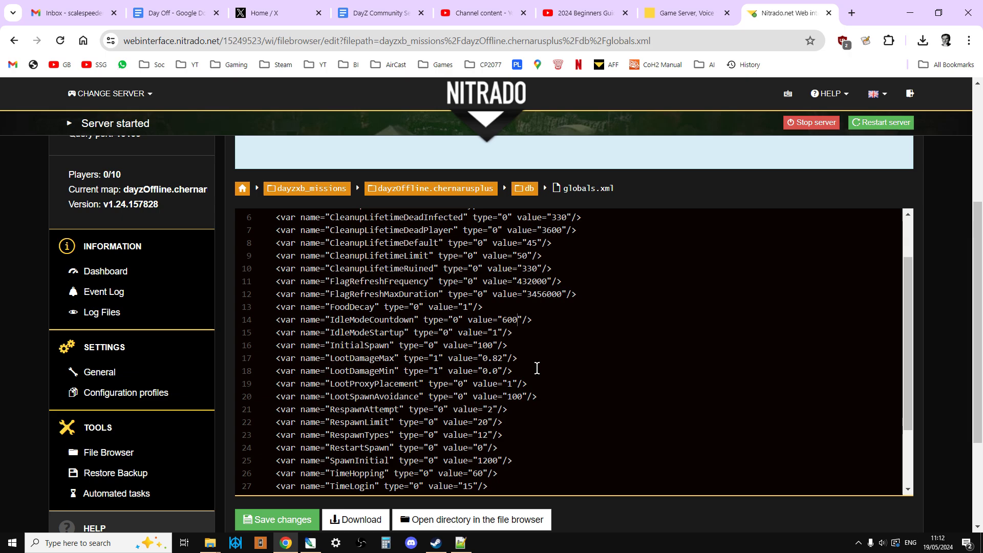
Change TimeLogin from 15 to 05 and TimeLogout from 15 to 10.
{"action": "scroll", "scroll_direction": "down", "scroll_amount": 3}
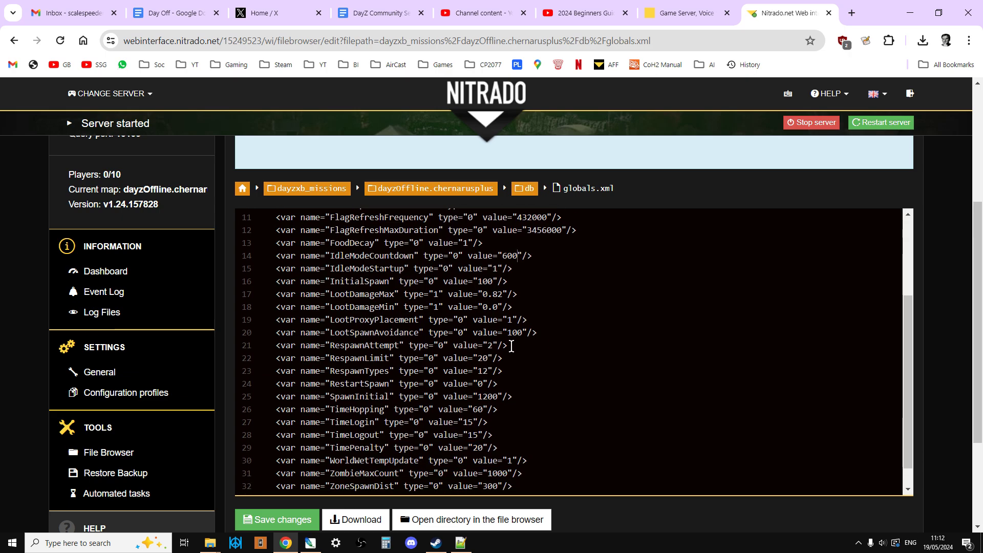
{"action": "scroll", "scroll_direction": "down", "scroll_amount": 3}
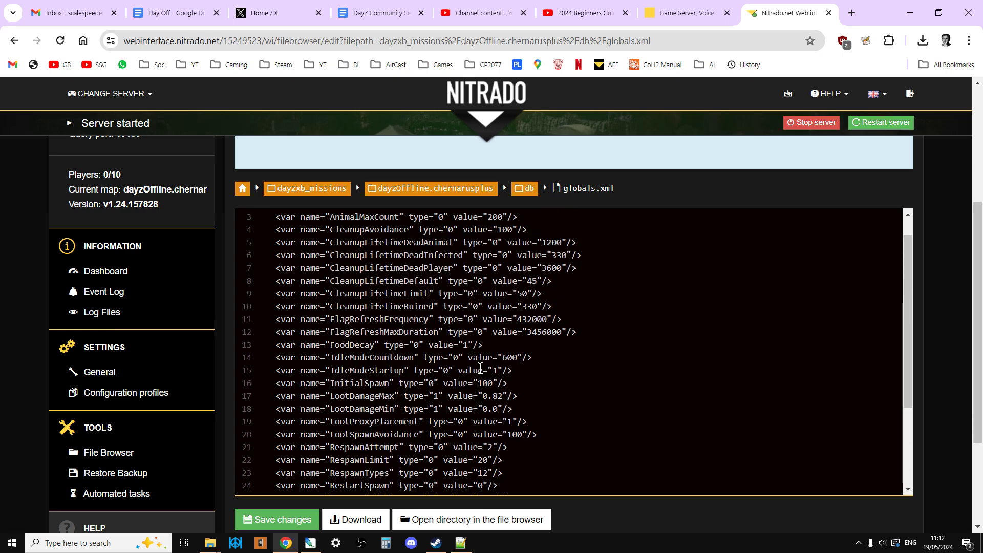
{"action": "scroll", "scroll_direction": "down", "scroll_amount": 3}
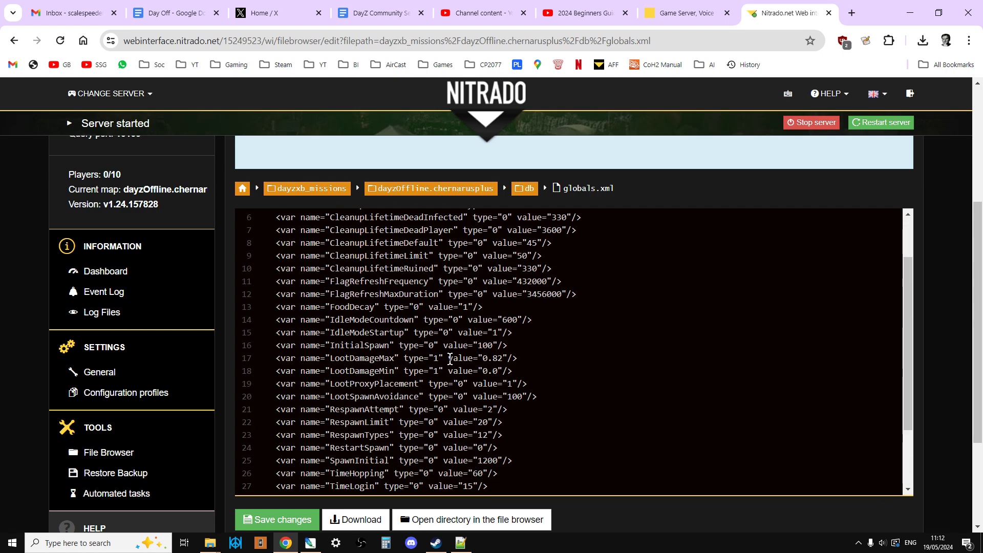
{"action": "scroll", "scroll_direction": "down", "scroll_amount": 3}
{"action": "type", "text": "0"}
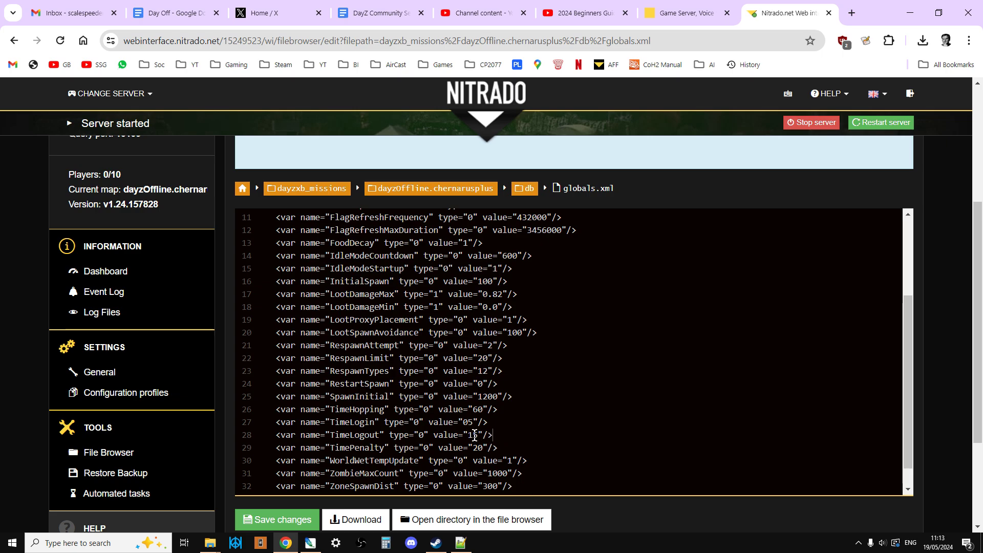
{"action": "type", "text": "5"}
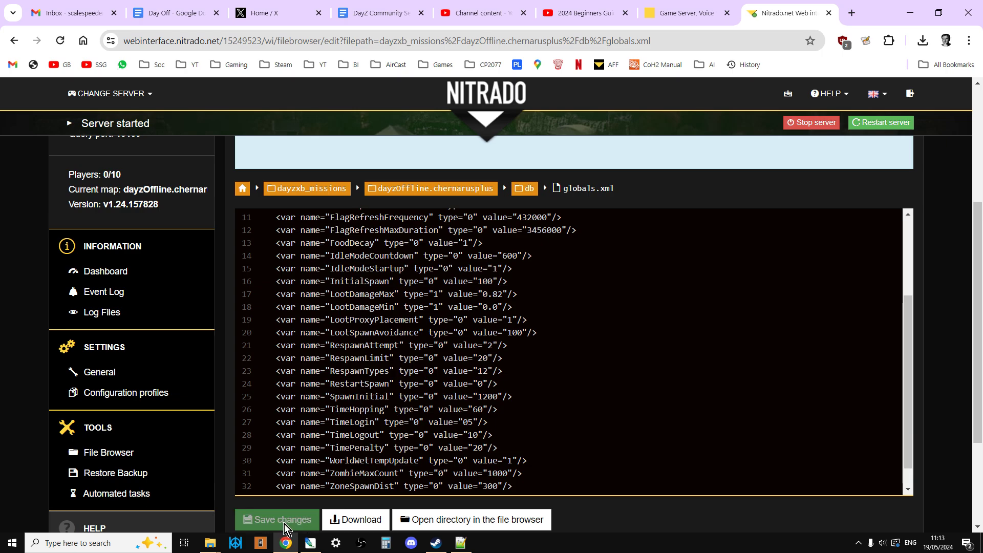
Save globals.xml changes, then restart the DayZ server and confirm the restart.
{"action": "left_click", "coordinate": [276, 520]}
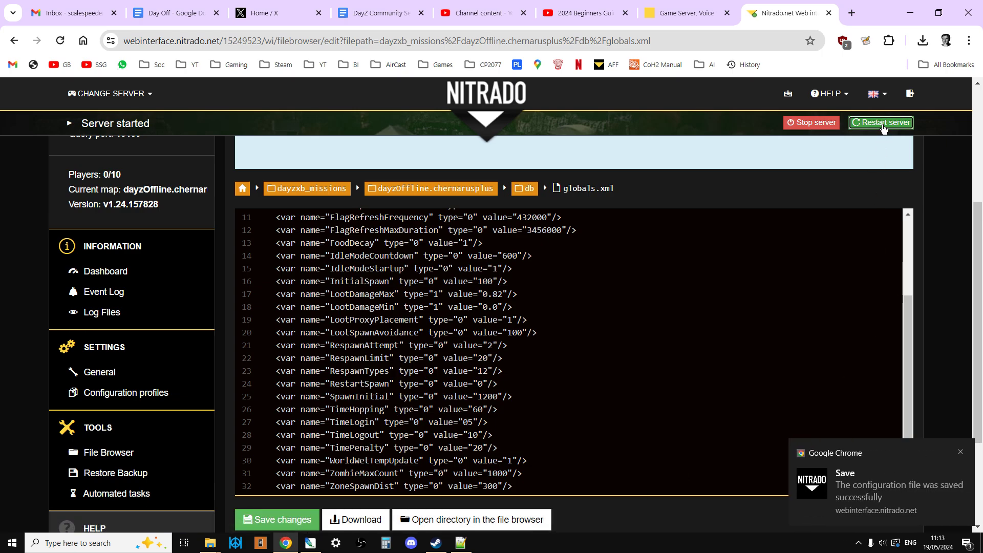
{"action": "left_click", "coordinate": [880, 122]}
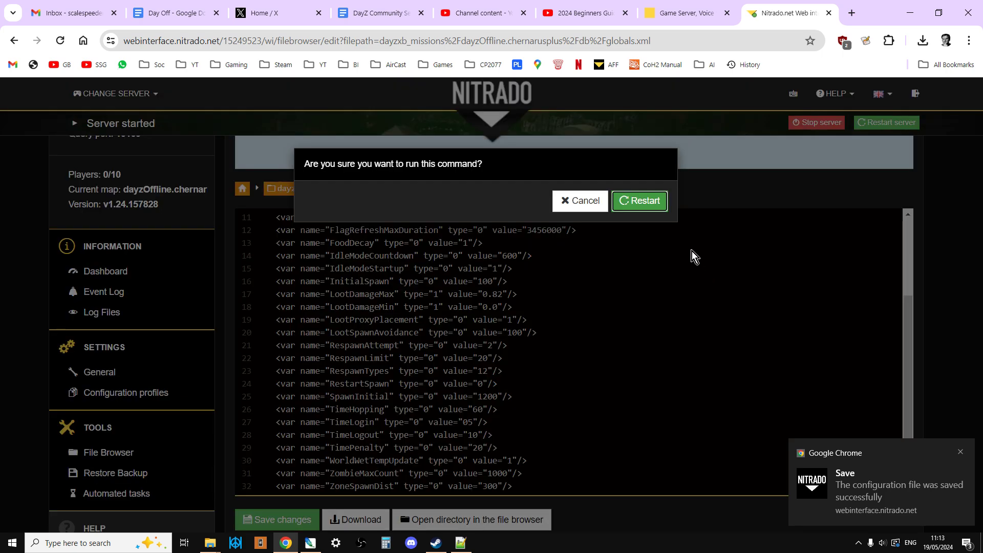
{"action": "left_click", "coordinate": [639, 201]}
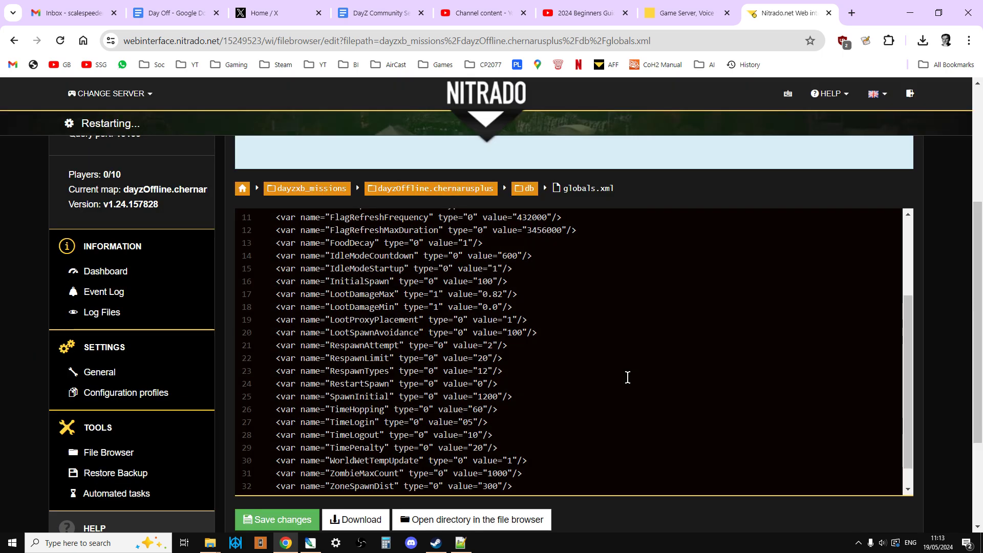
{"action": "mouse_move", "coordinate": [631, 400]}
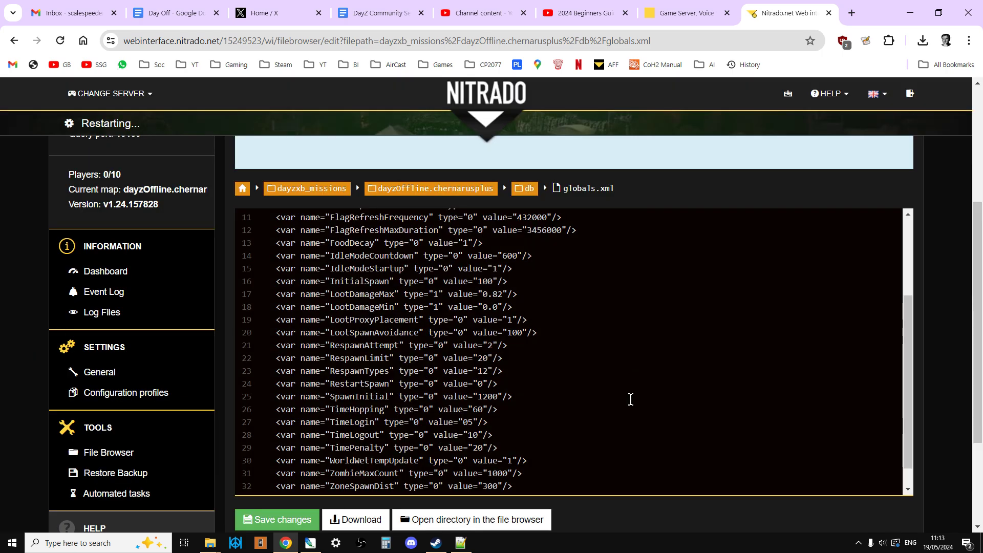
{"action": "mouse_move", "coordinate": [634, 439]}
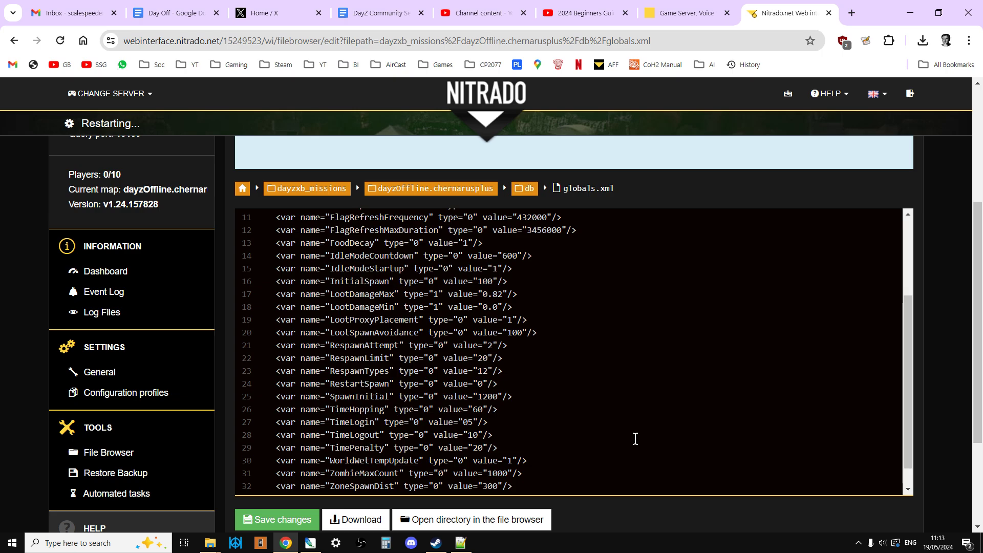